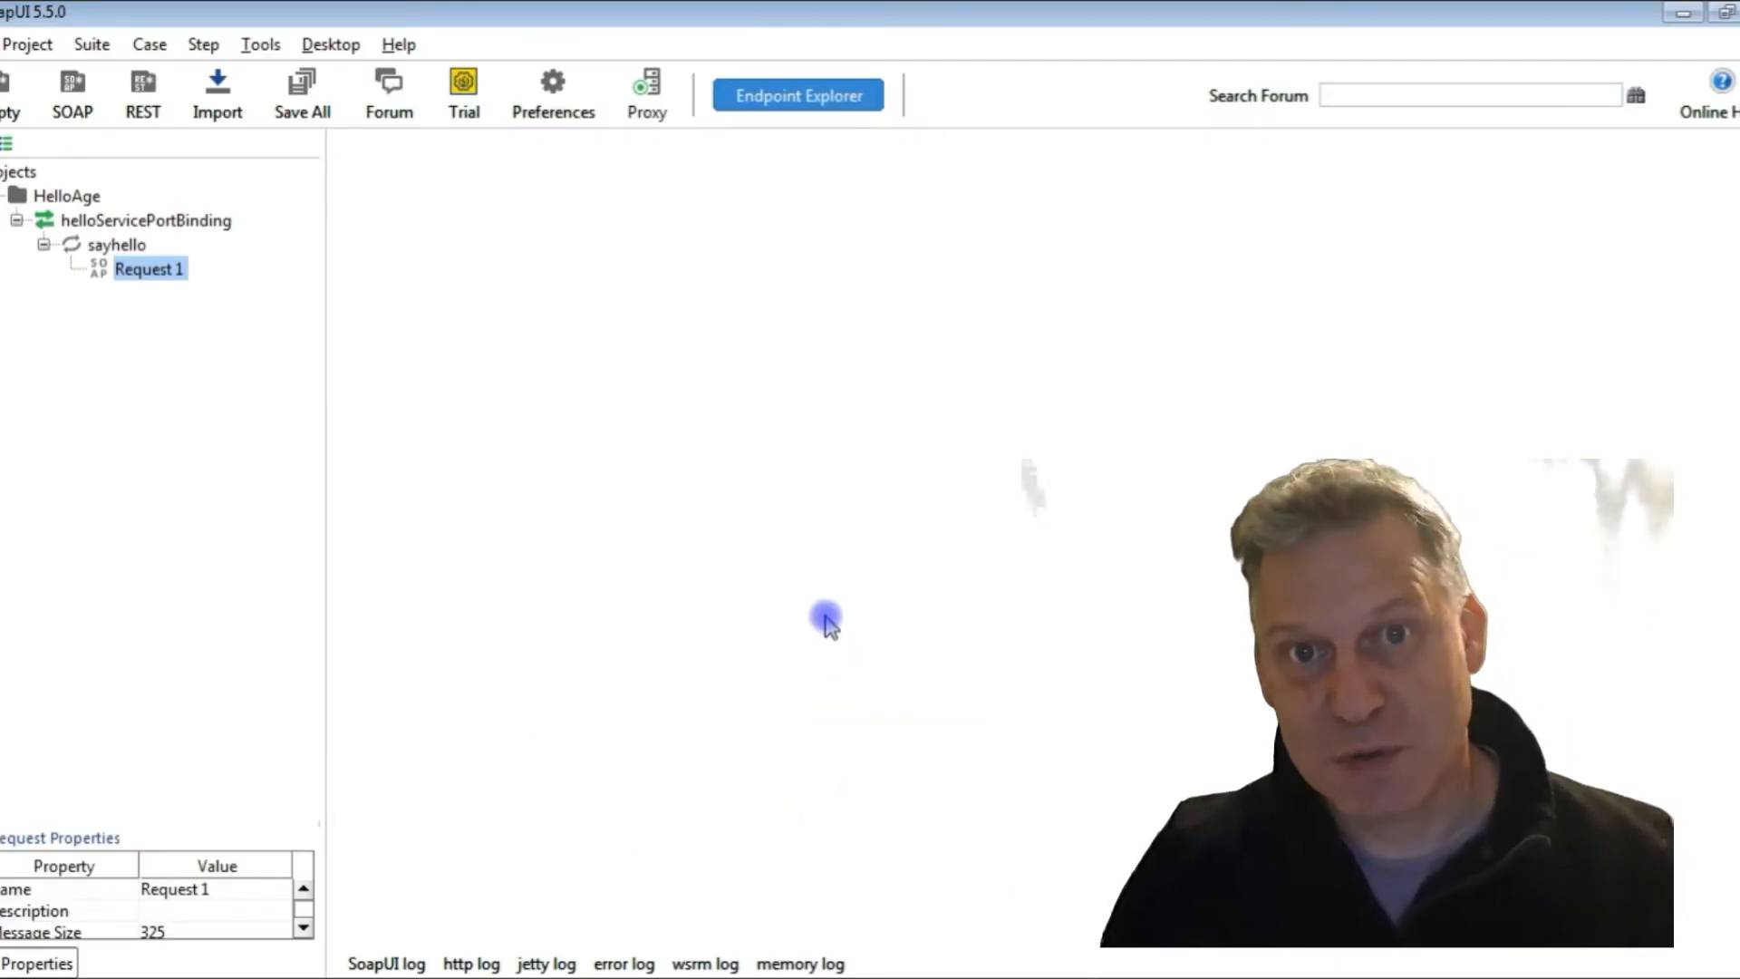
mouse_move(882, 683)
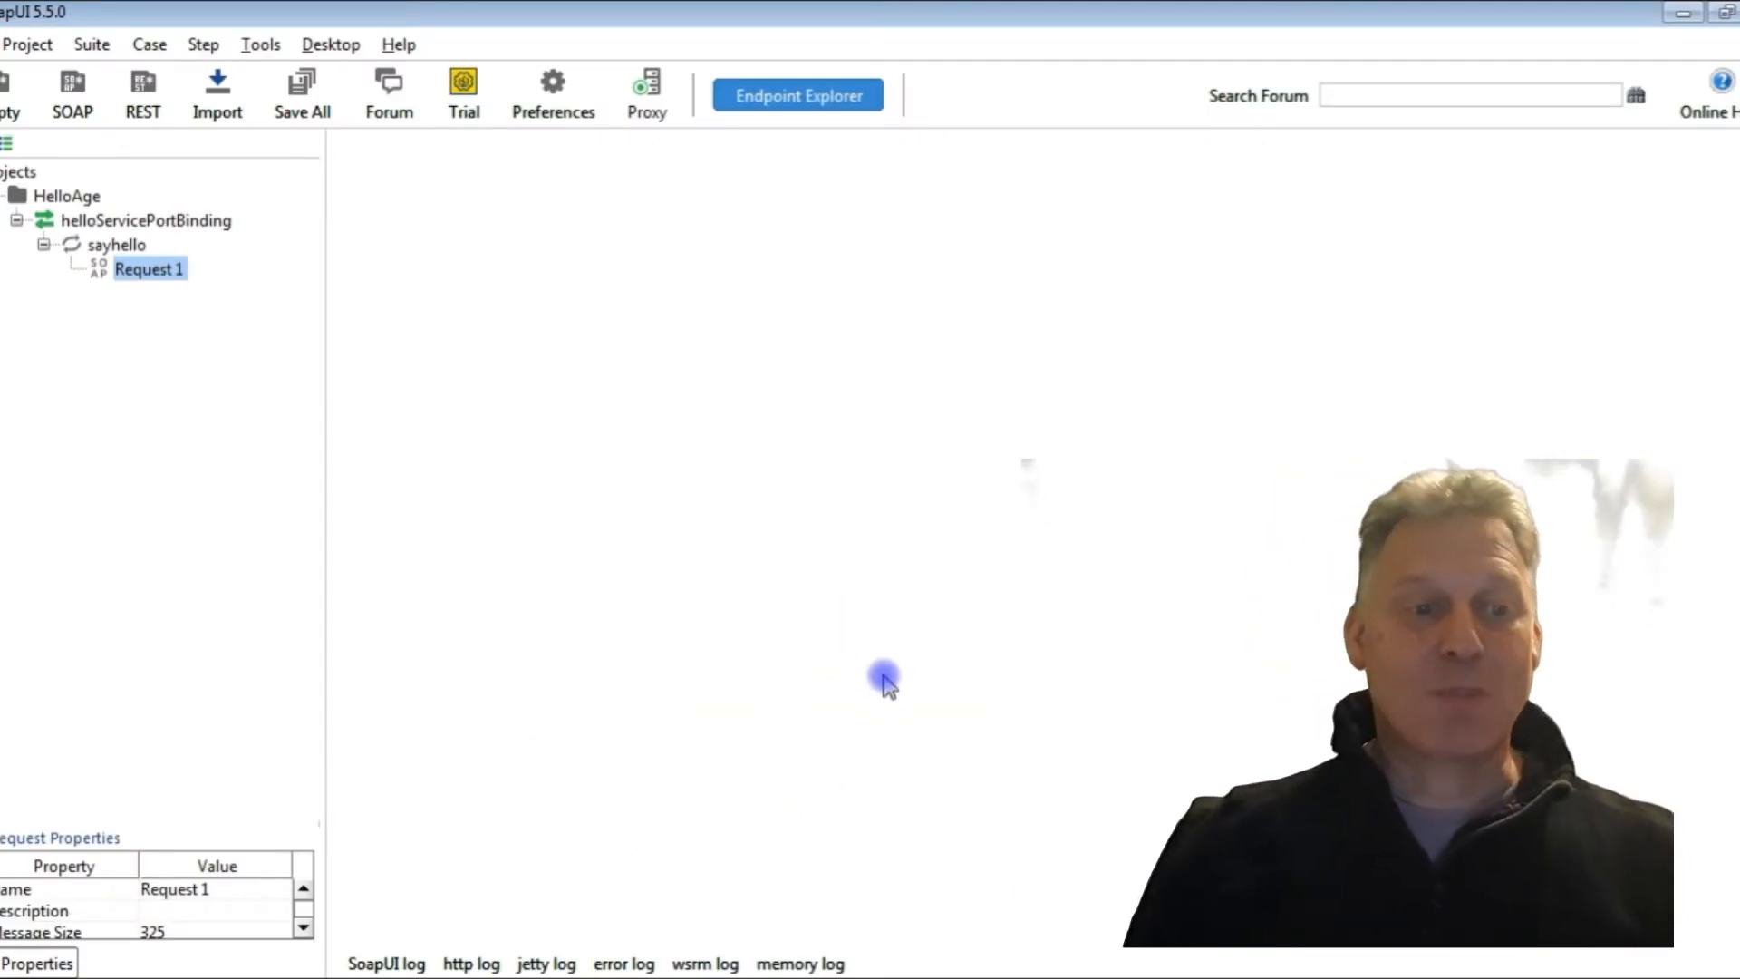
mouse_move(755, 554)
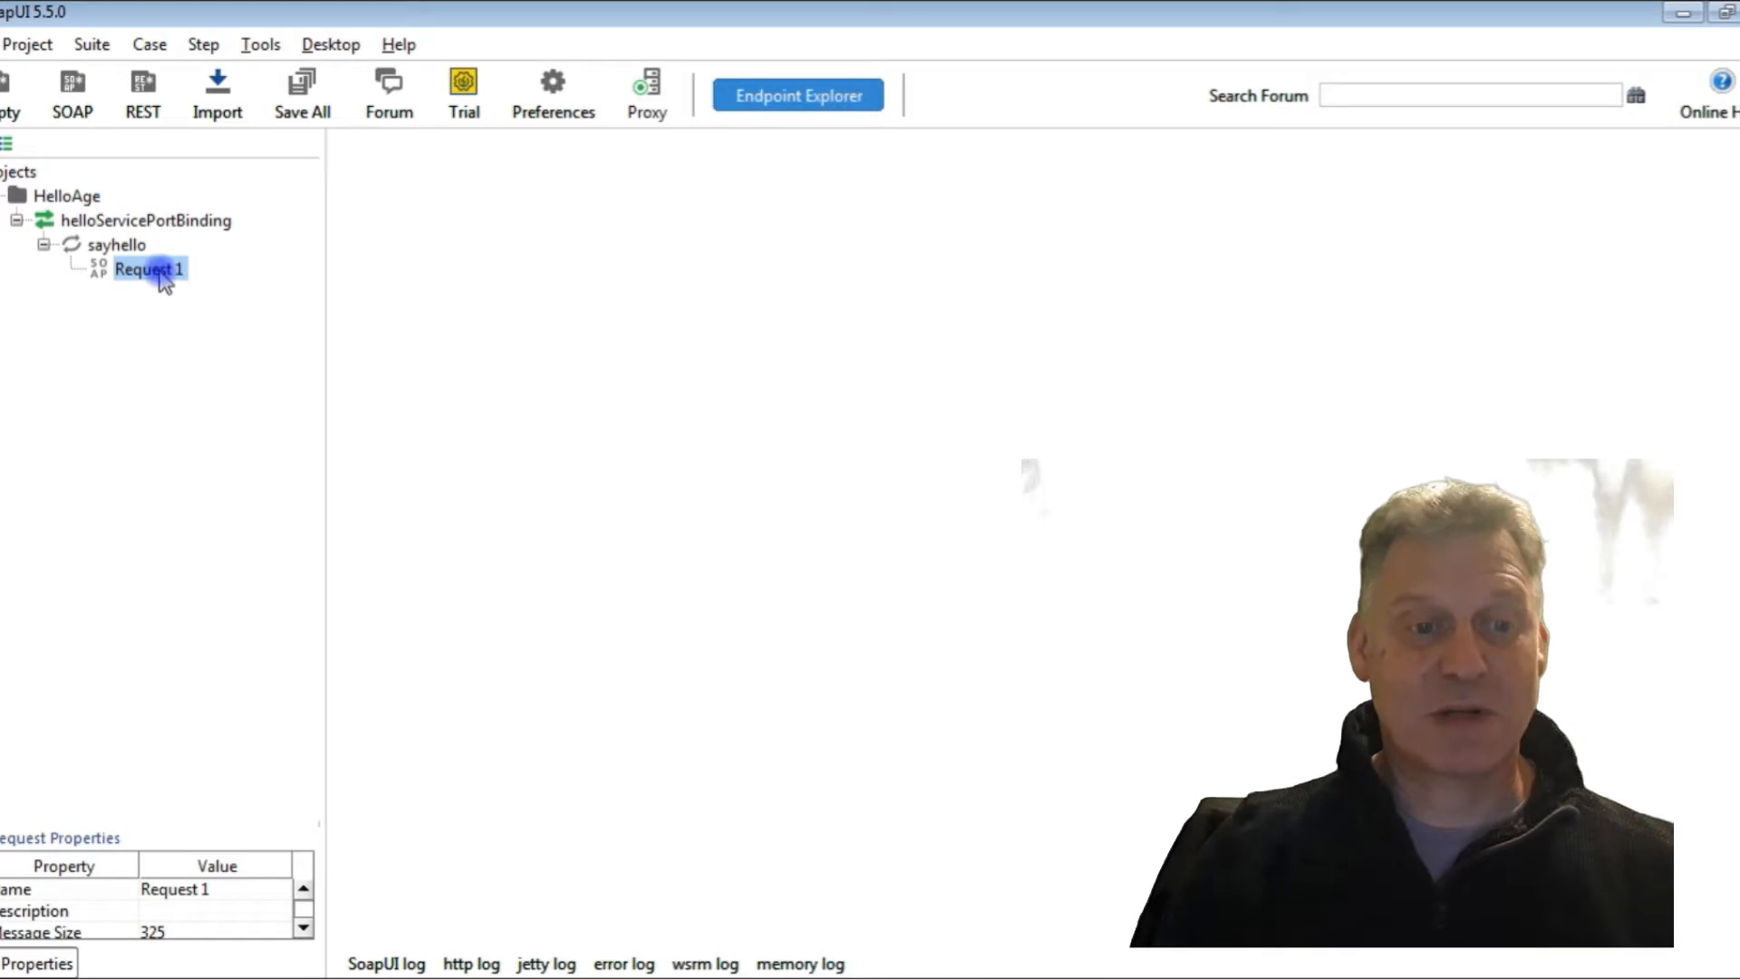
Open Request 1 and highlight its arg0 'Joe' and arg1 '23' lines.
double_click(148, 269)
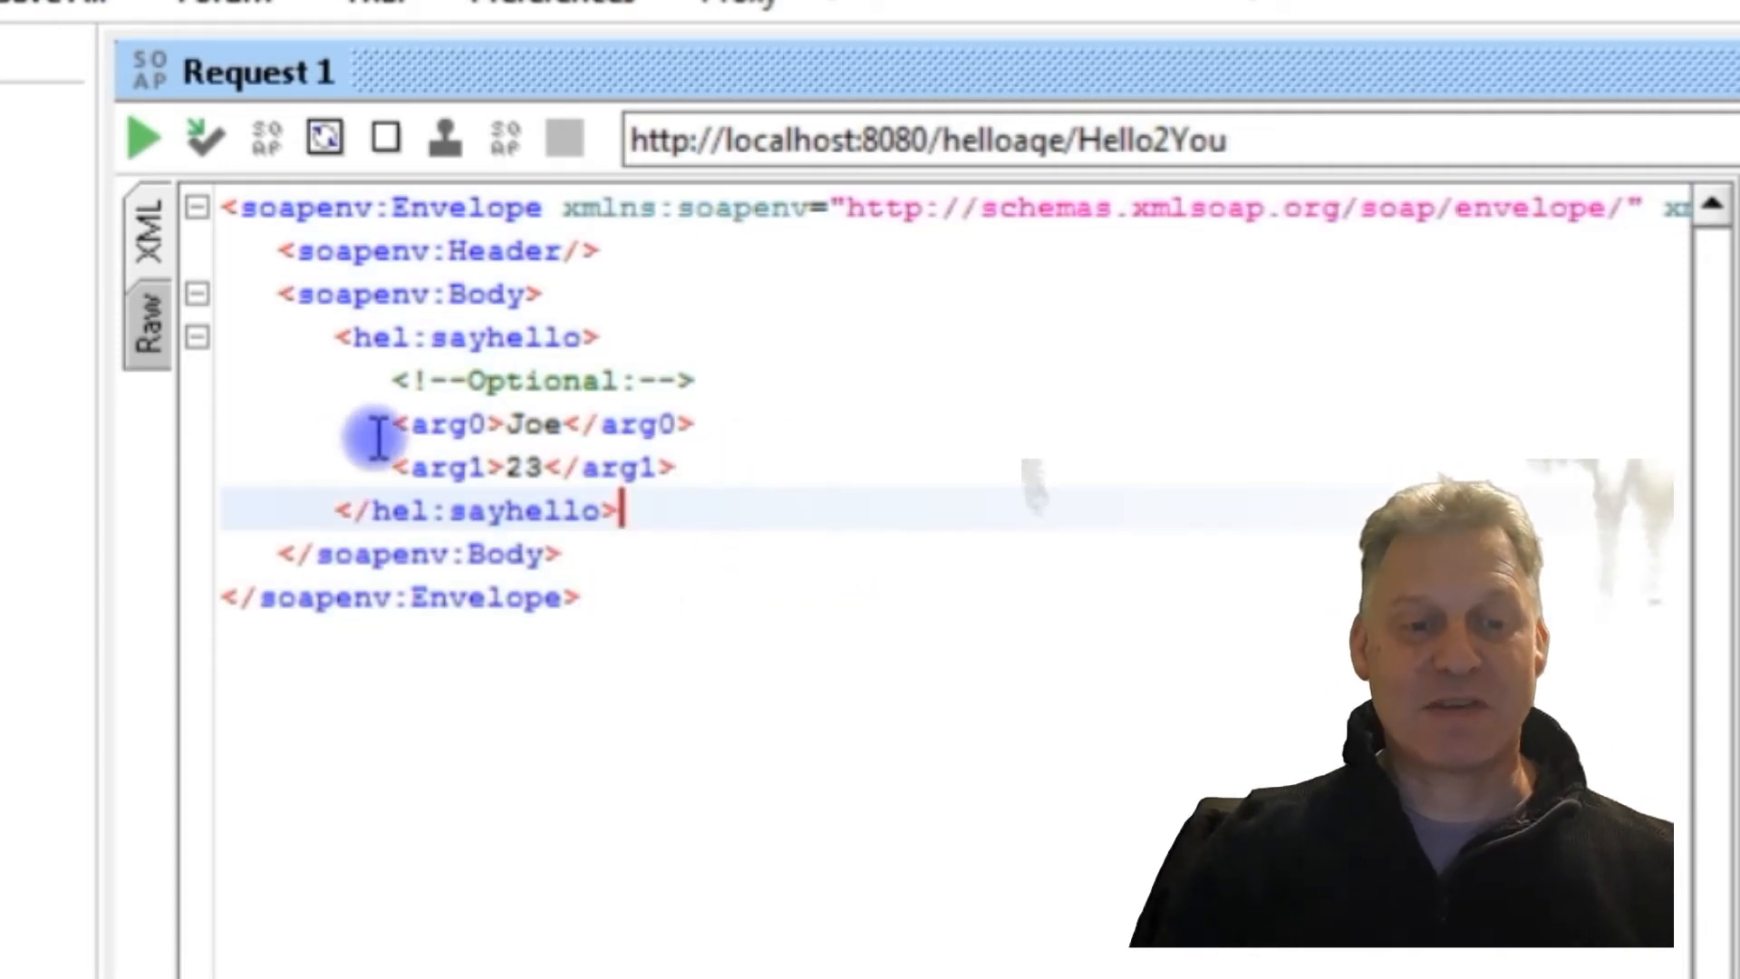
left_click_drag(377, 424, 683, 468)
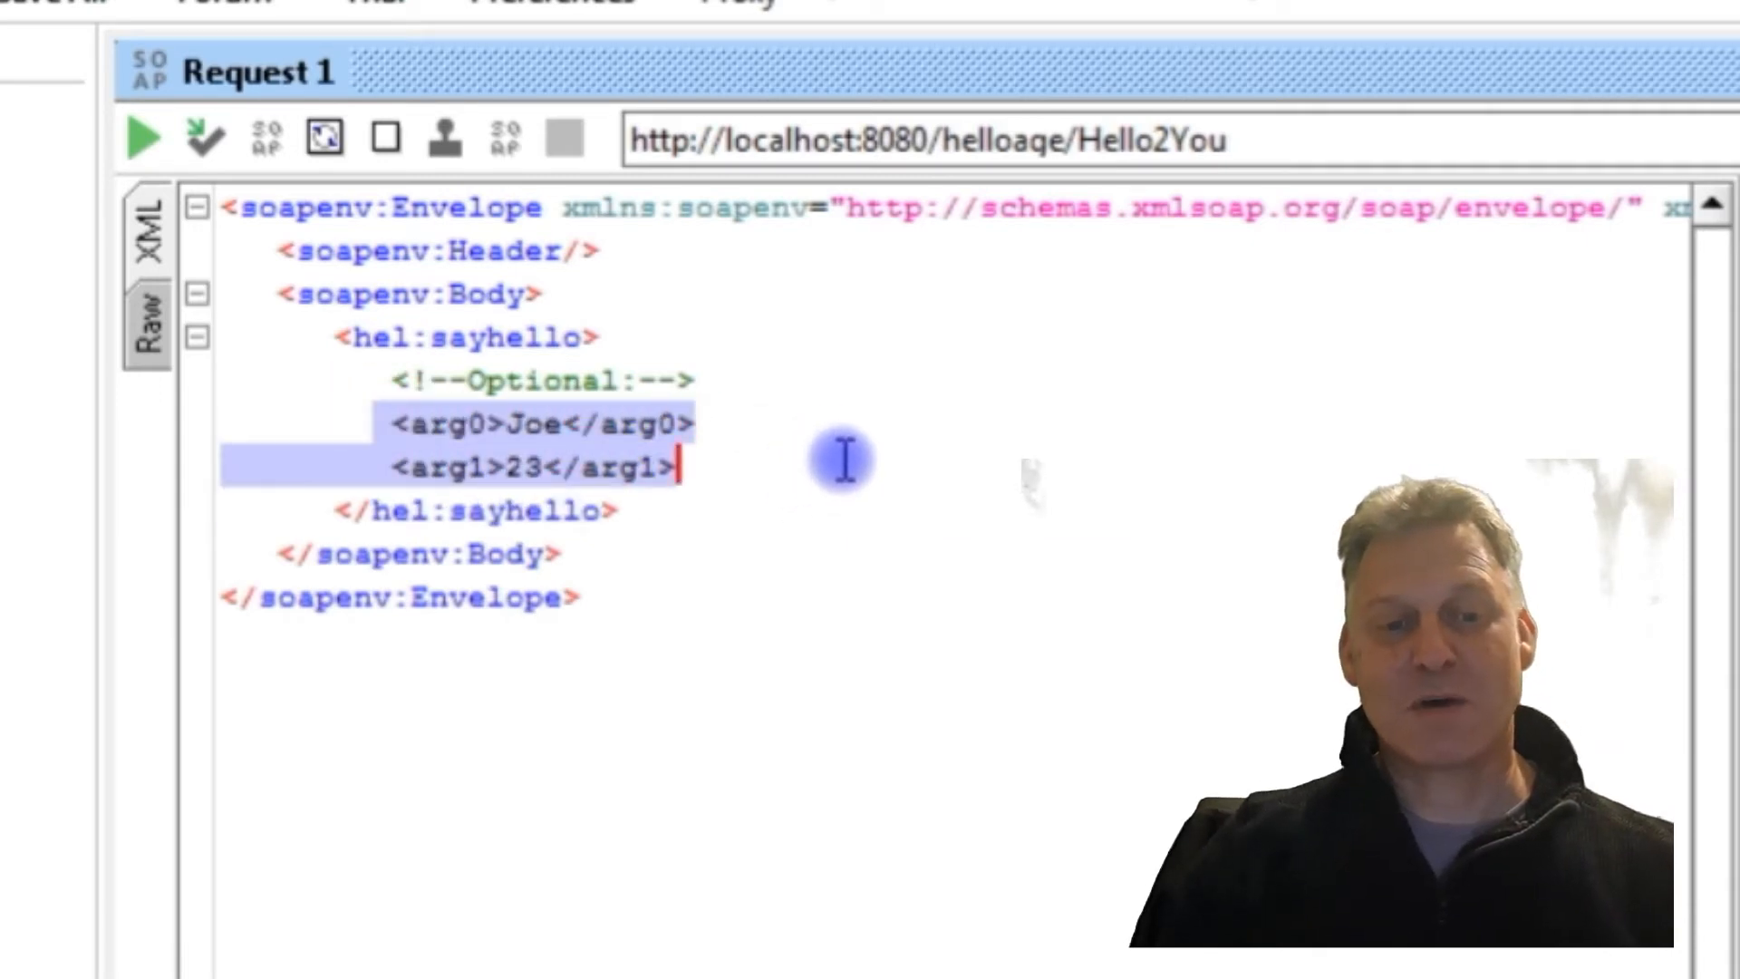
mouse_move(816, 444)
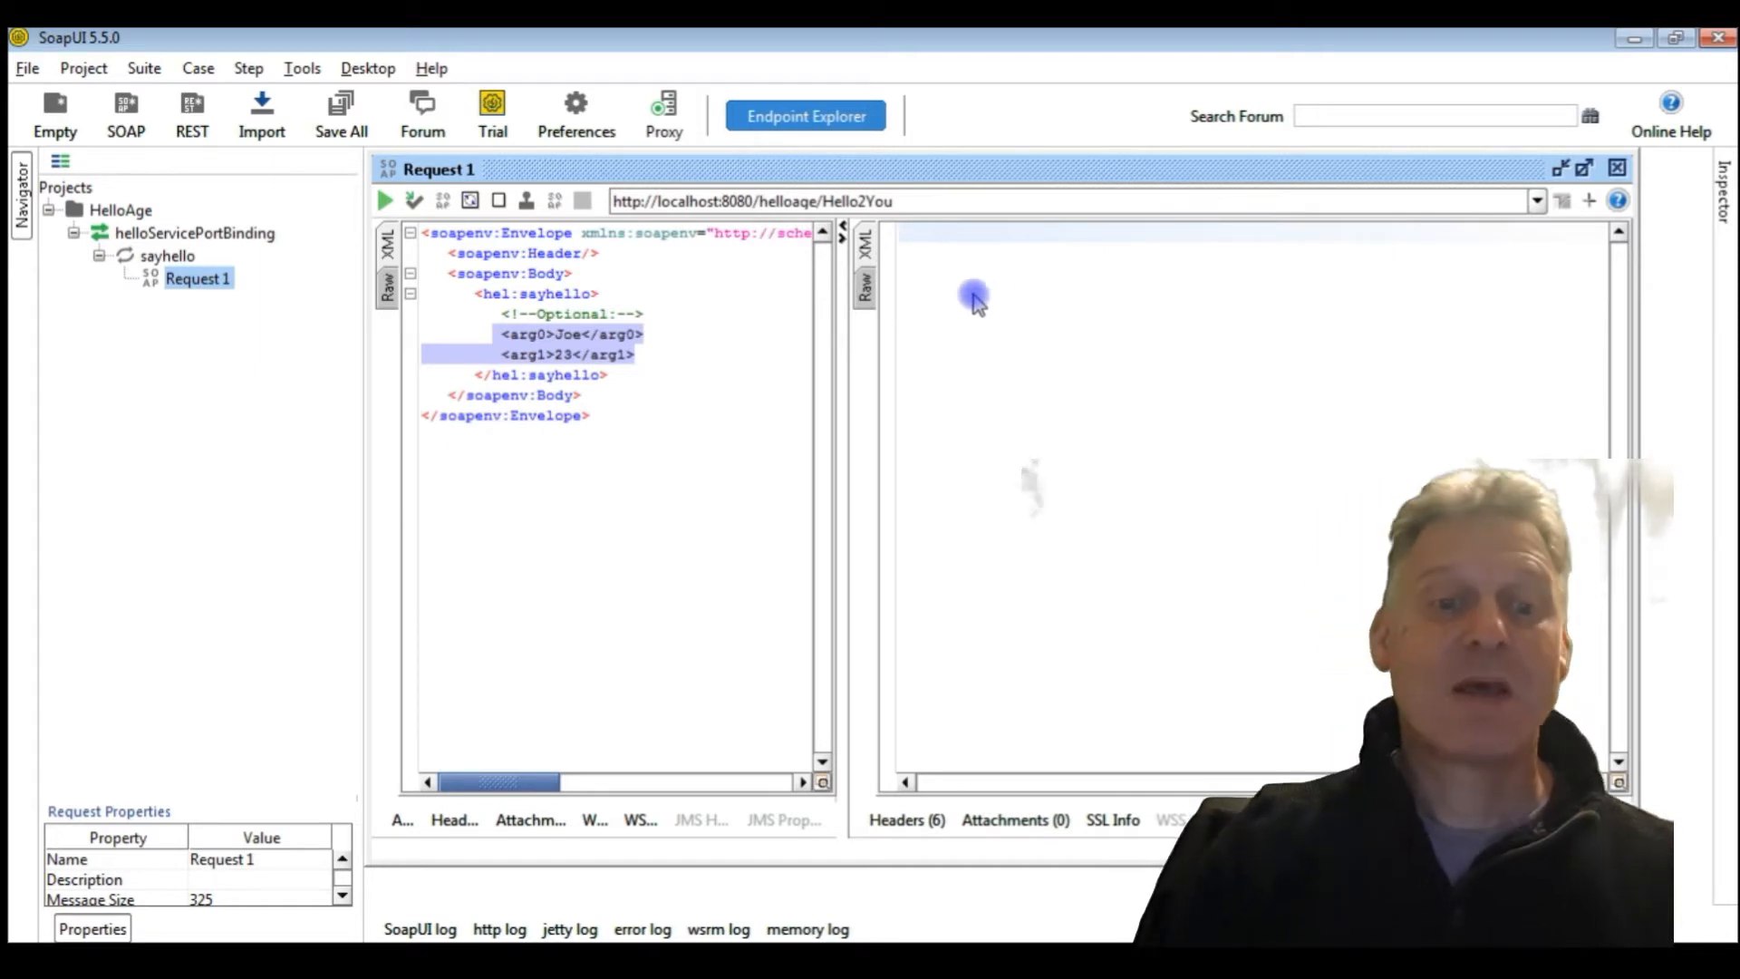
Submit Request 1 to the Hello2You service to get the Hello Joe response.
left_click(382, 201)
type("hn")
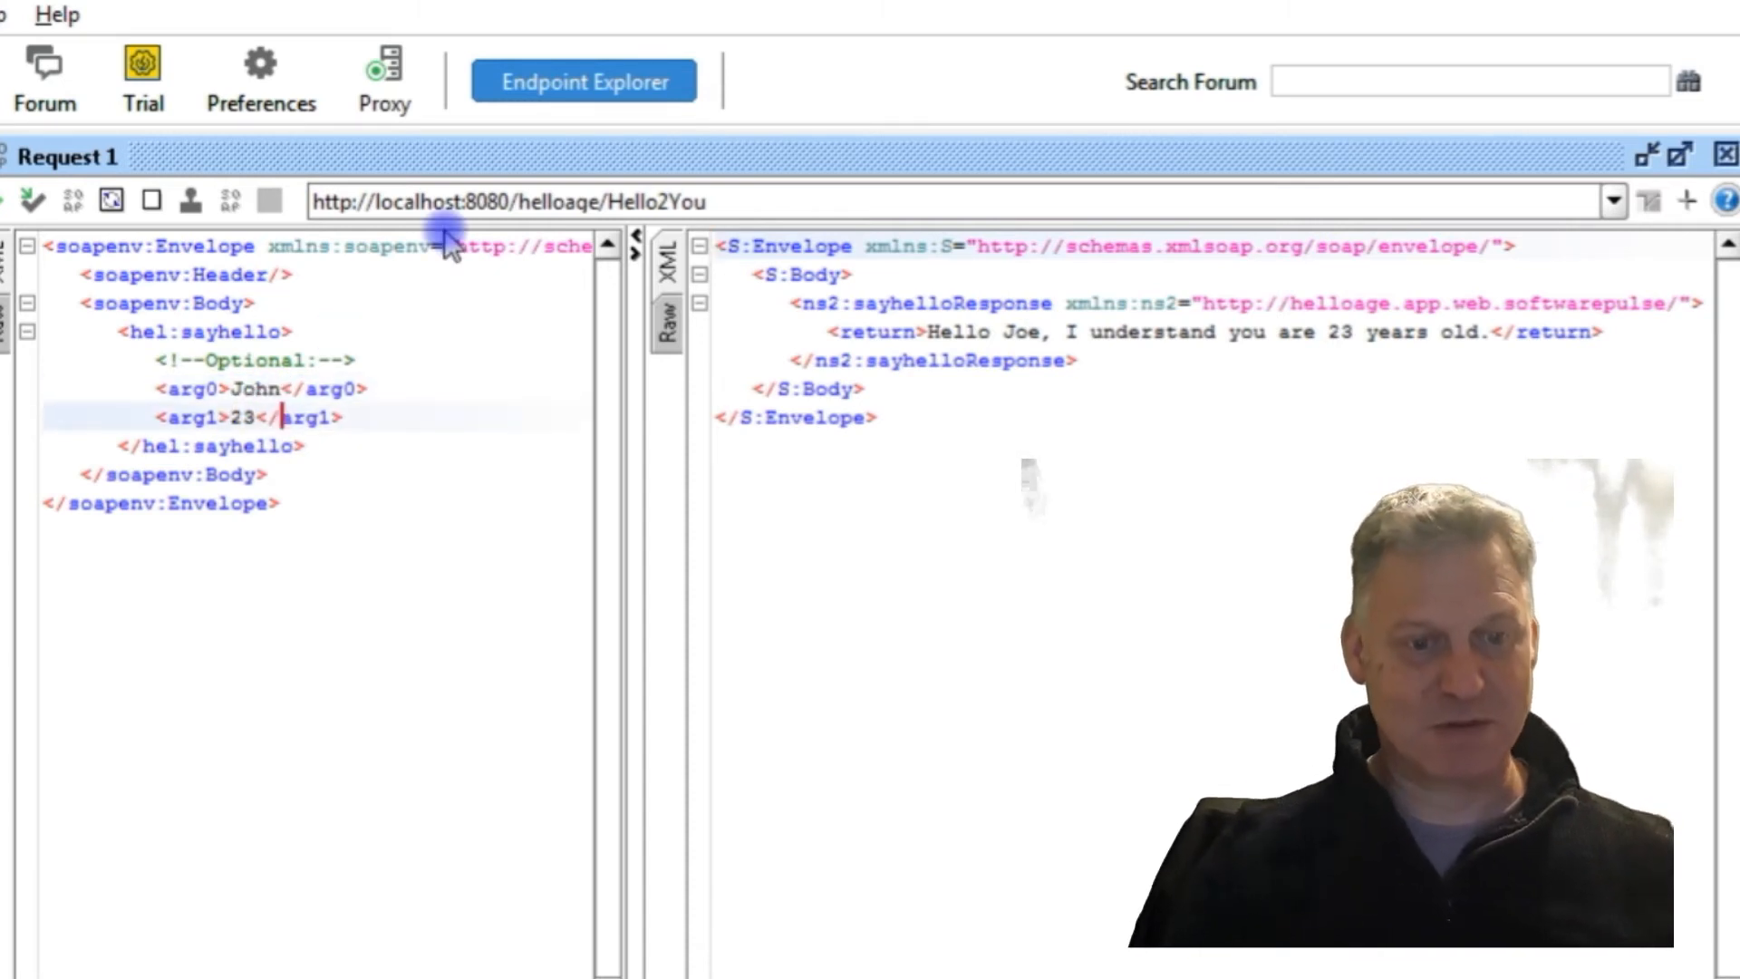
Type 45 as the arg1 age value in the request XML.
type("4")
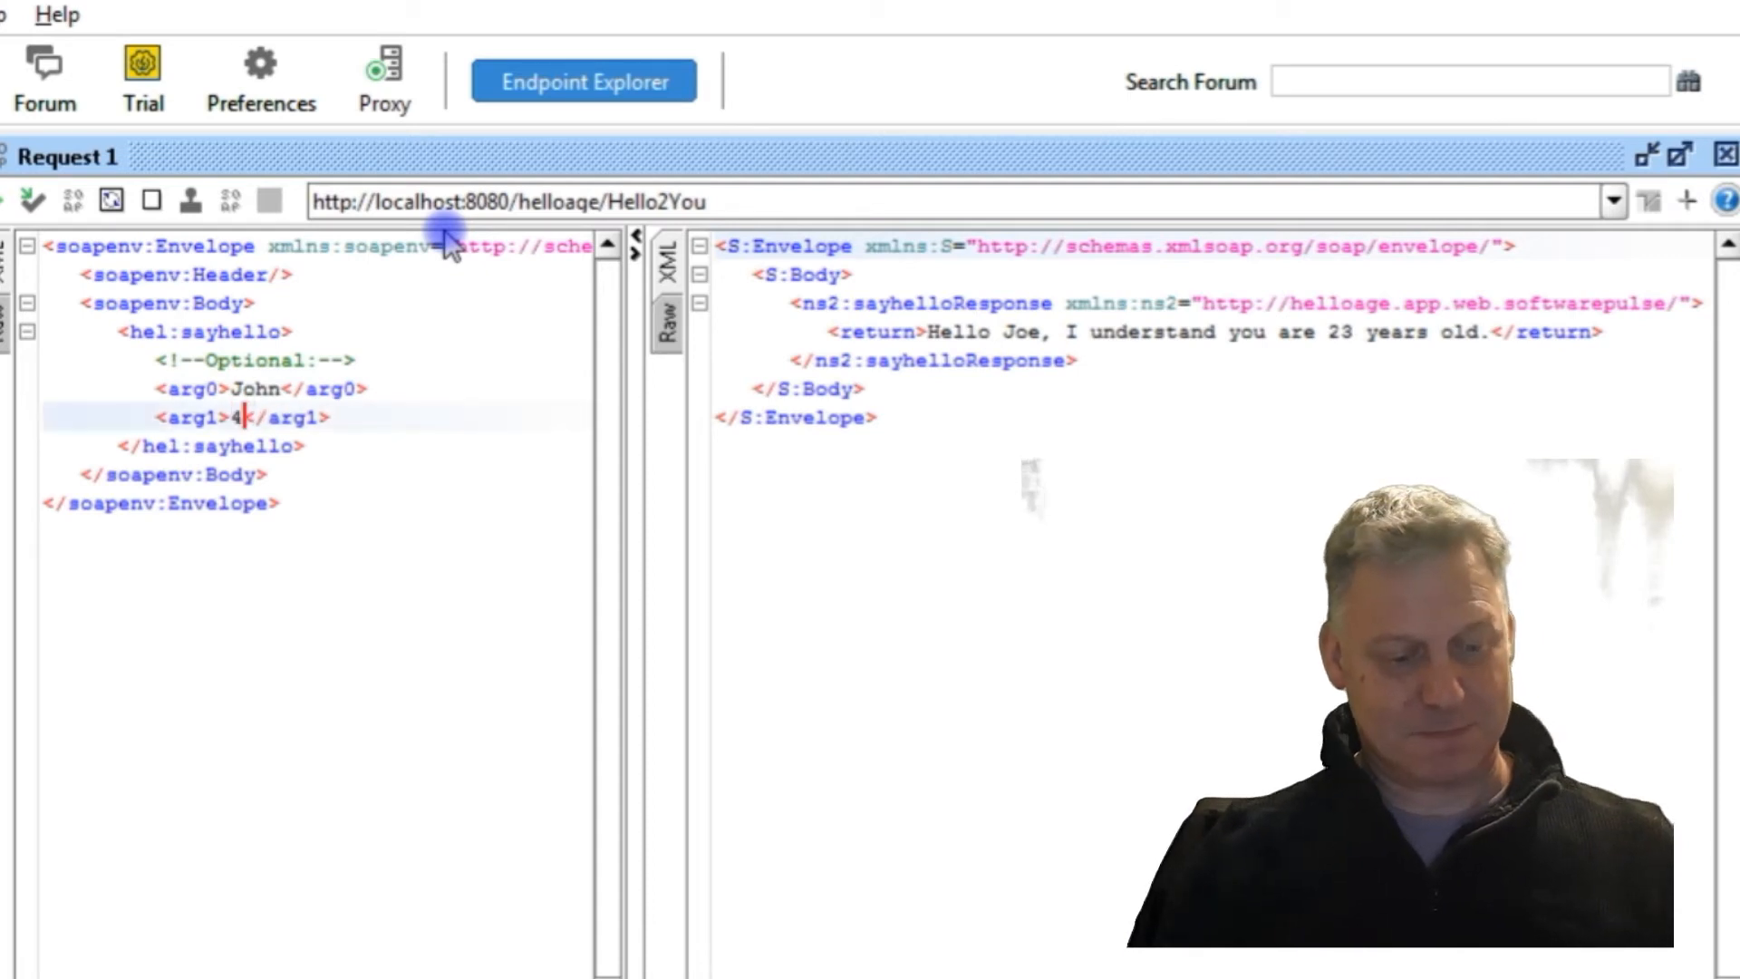
type("5")
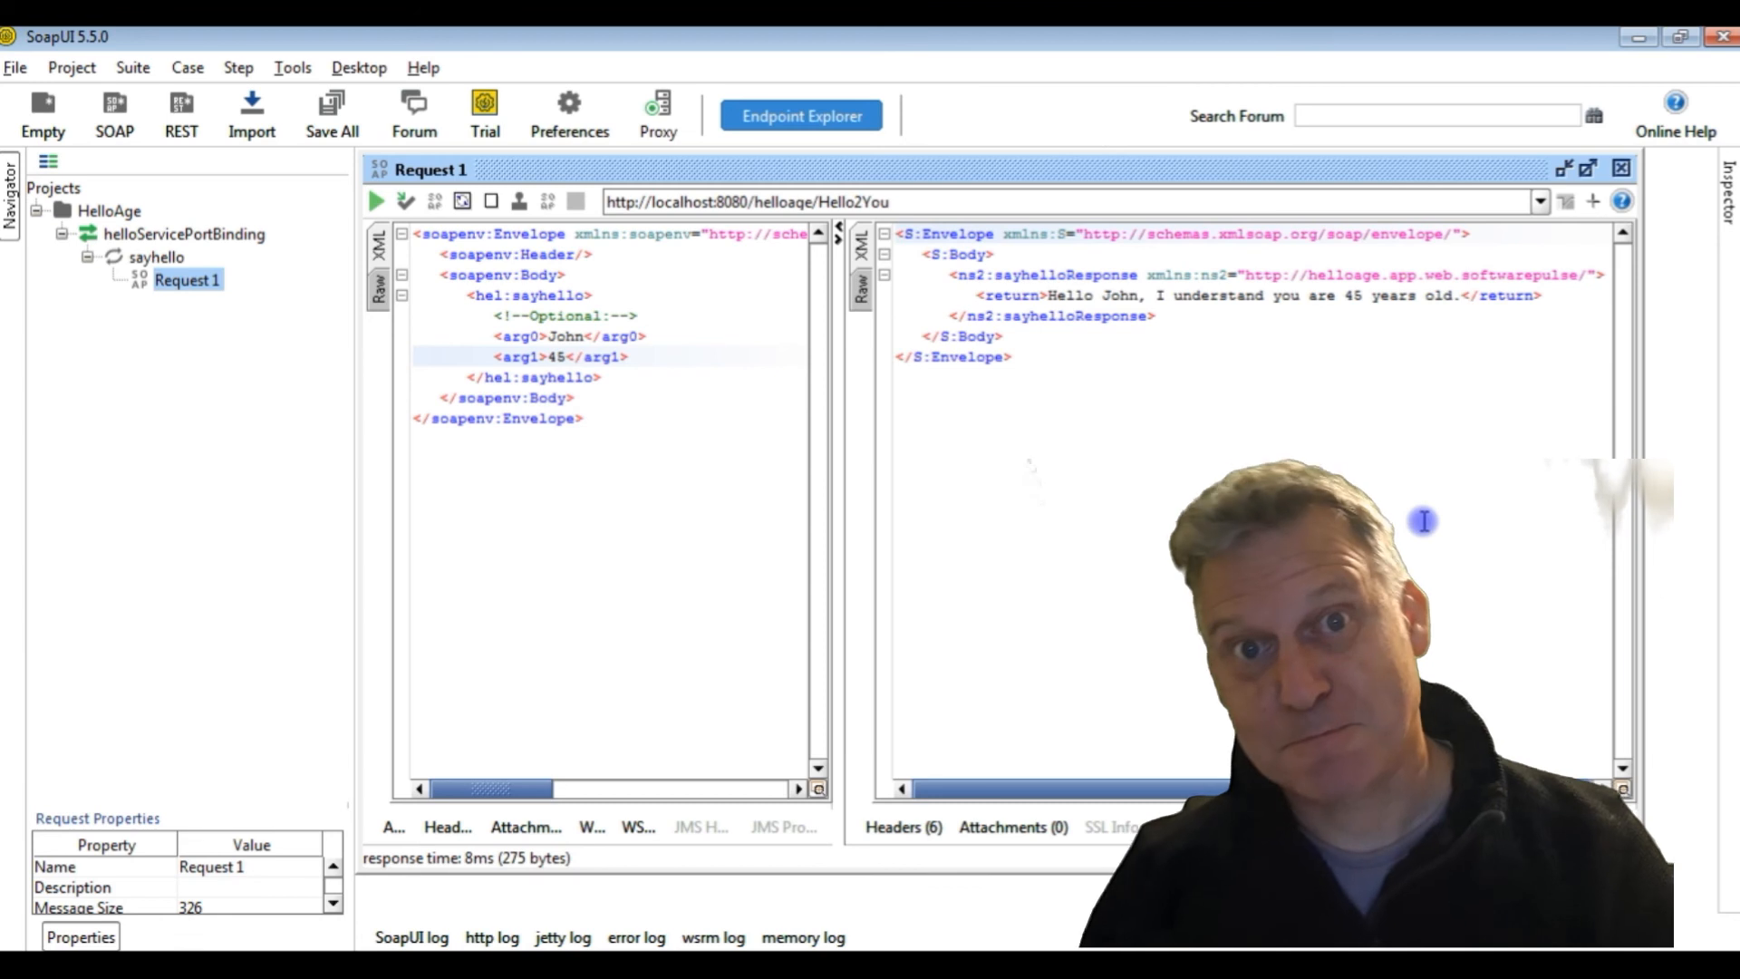
mouse_move(1707, 357)
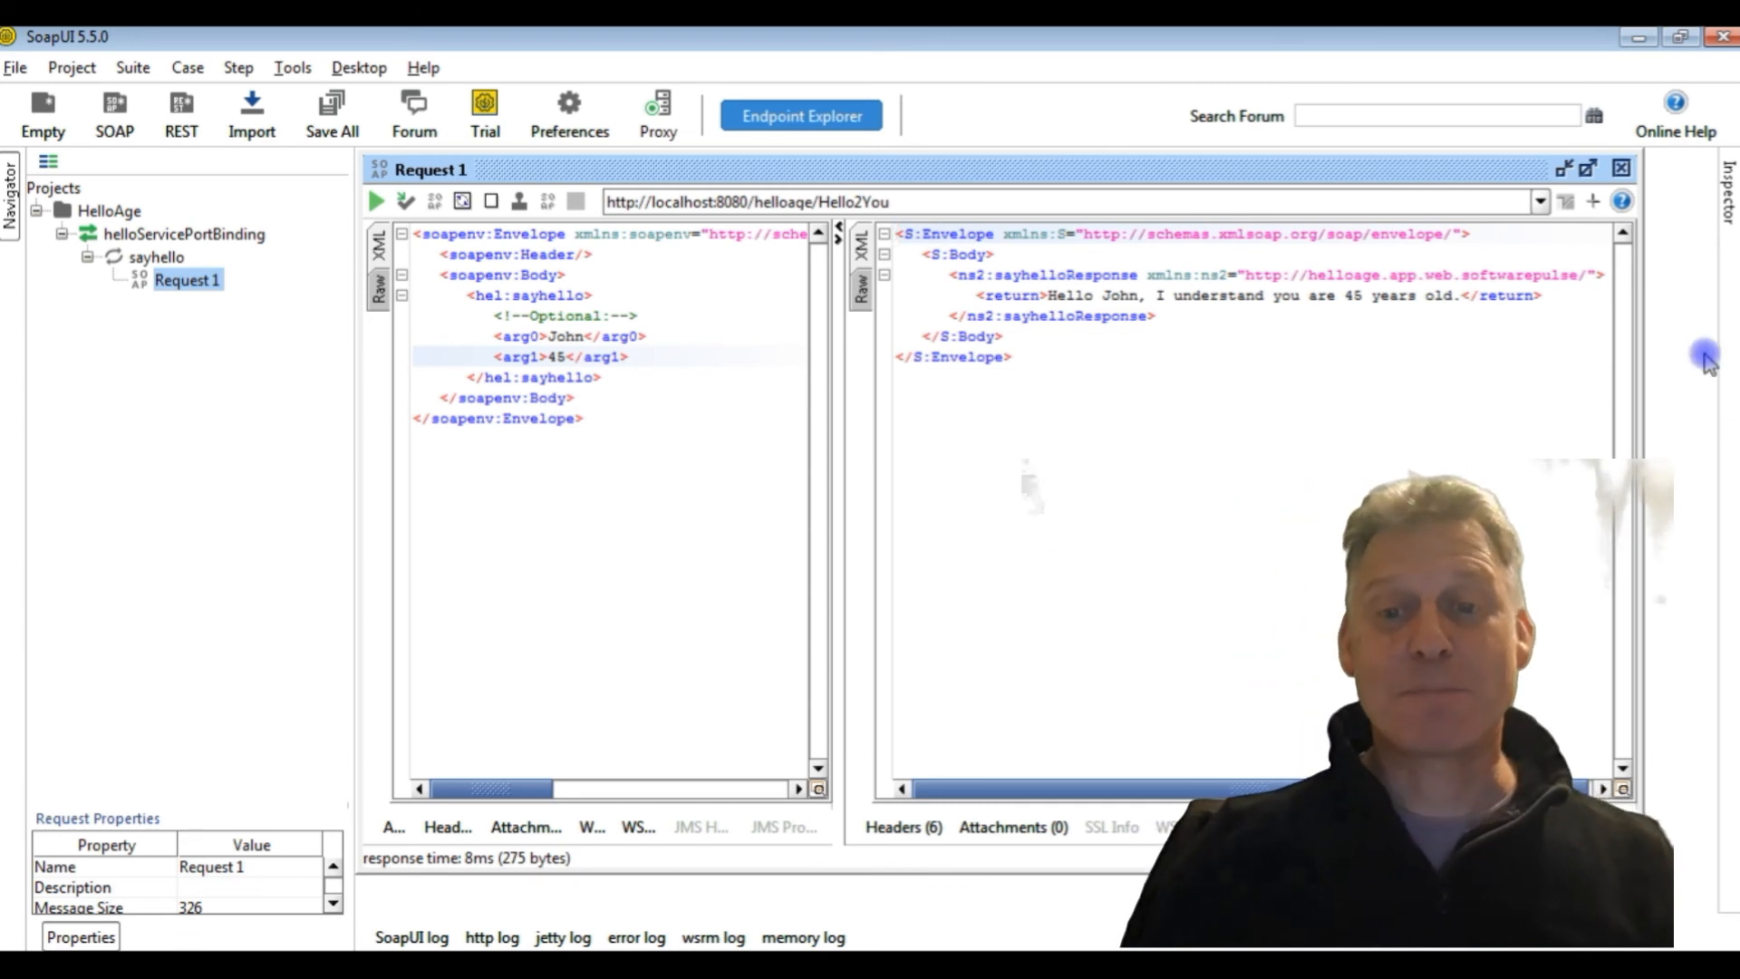